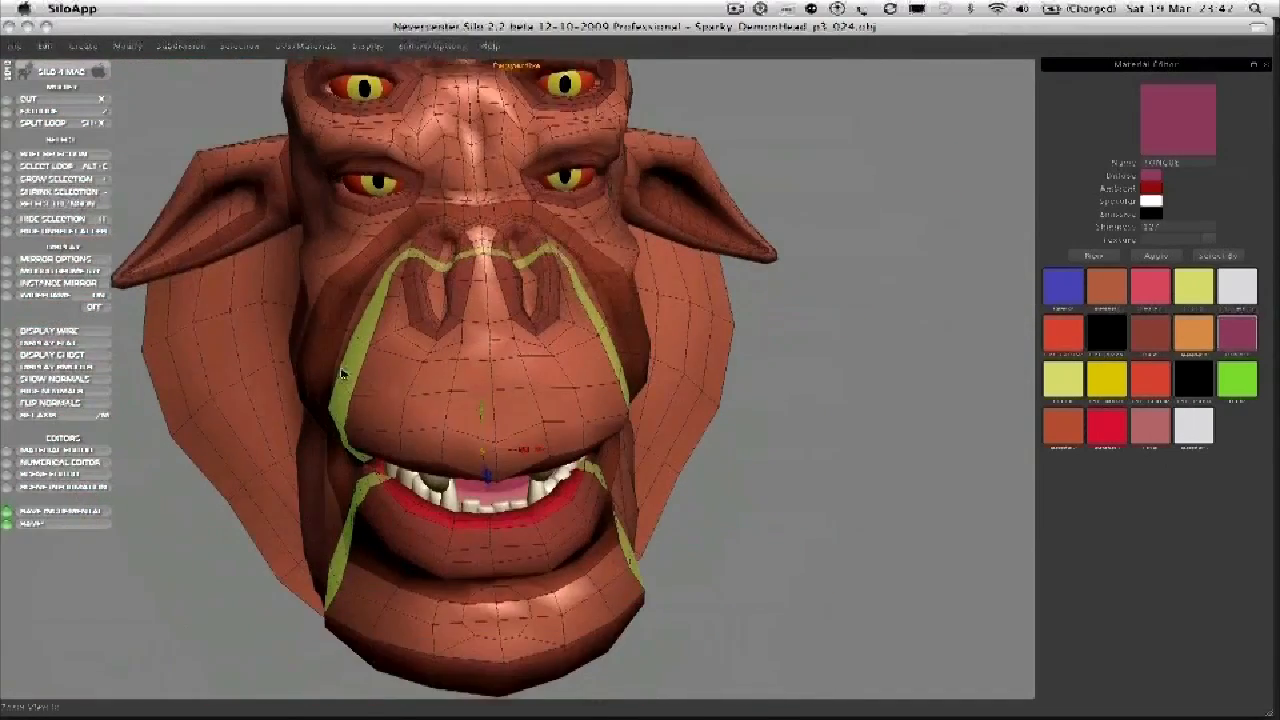
Add an edge loop beside the nose running down past the mouth corner
{"action": "left_click_drag", "start_coordinate": [450, 300], "coordinate": [460, 190]}
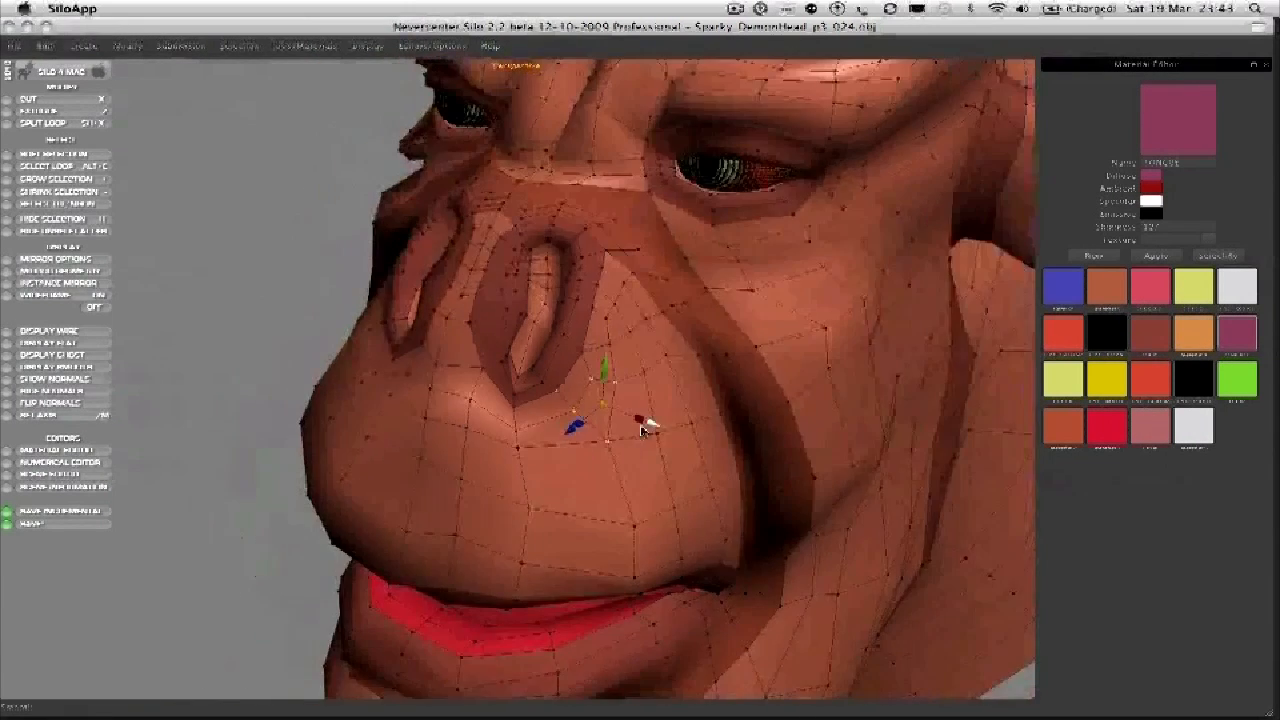
Orbit and zoom in to inspect the corner of the mouth where the lips meet the cheek
{"action": "left_click_drag", "start_coordinate": [644, 430], "coordinate": [576, 468]}
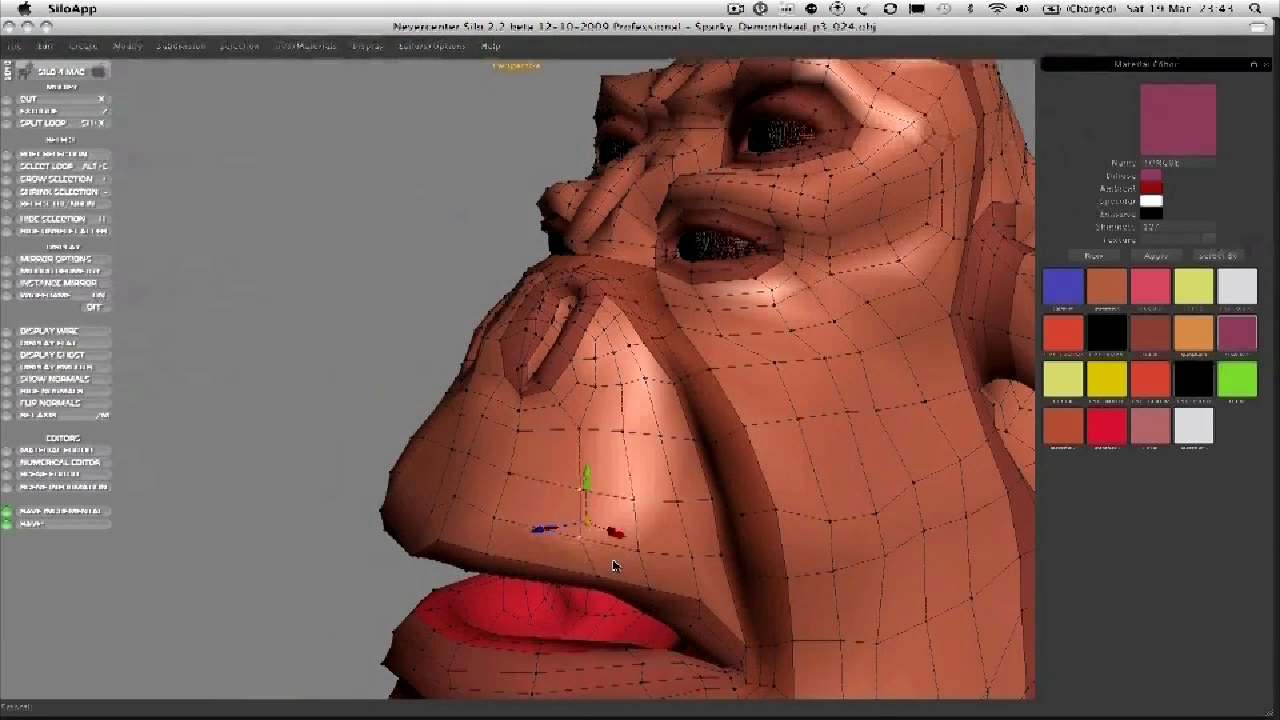
{"action": "left_click_drag", "start_coordinate": [616, 564], "coordinate": [464, 424]}
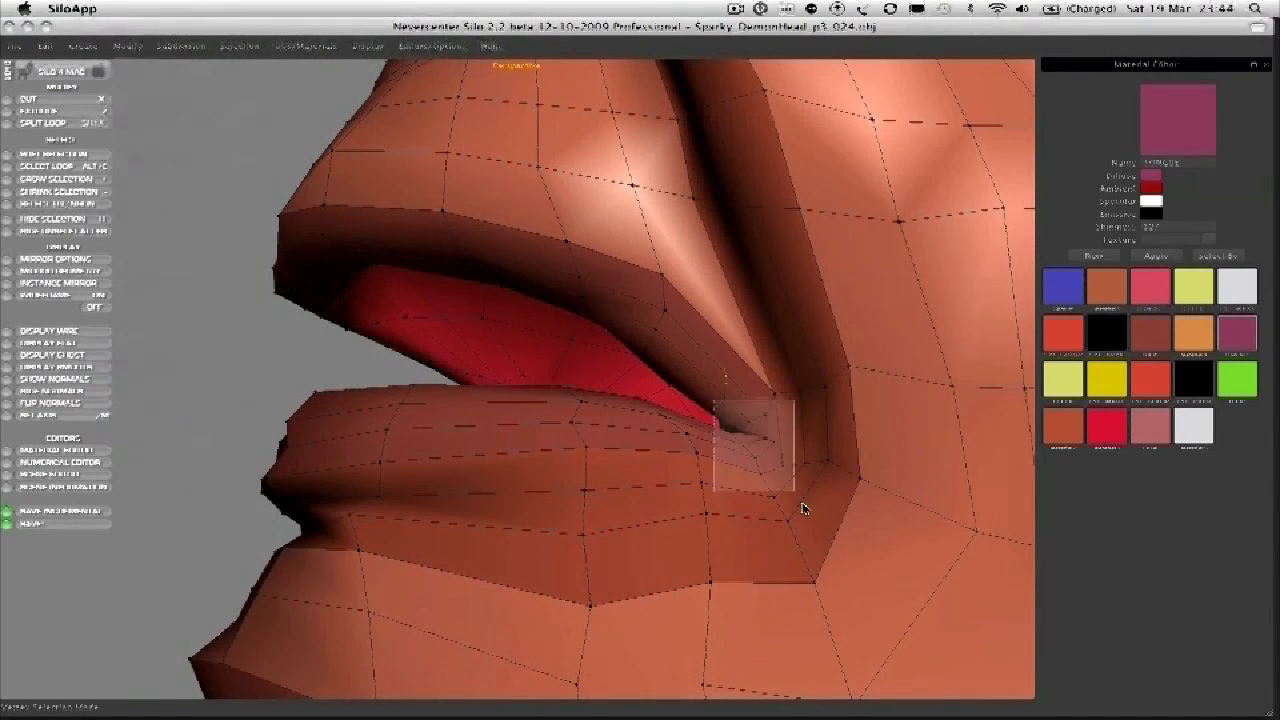
Orbit the head to check the upper lip loops from the side and head-on
{"action": "left_click_drag", "start_coordinate": [804, 510], "coordinate": [300, 432]}
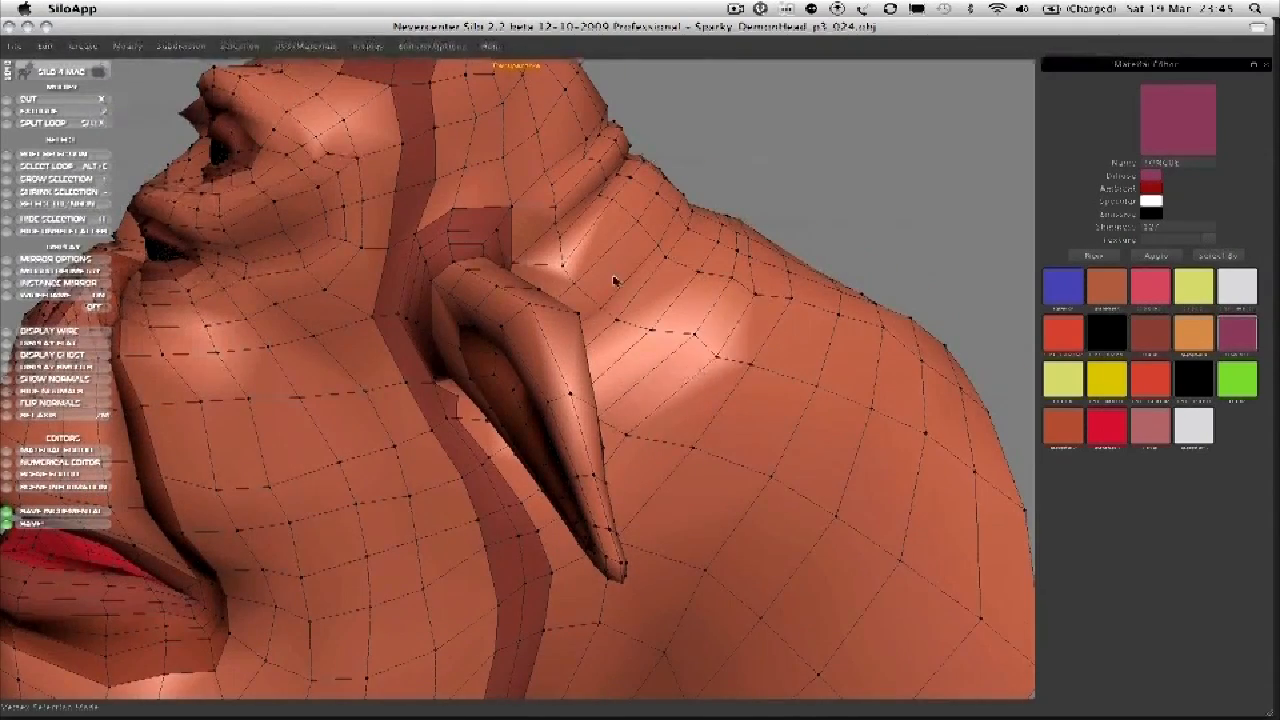
{"action": "left_click_drag", "start_coordinate": [616, 280], "coordinate": [520, 264]}
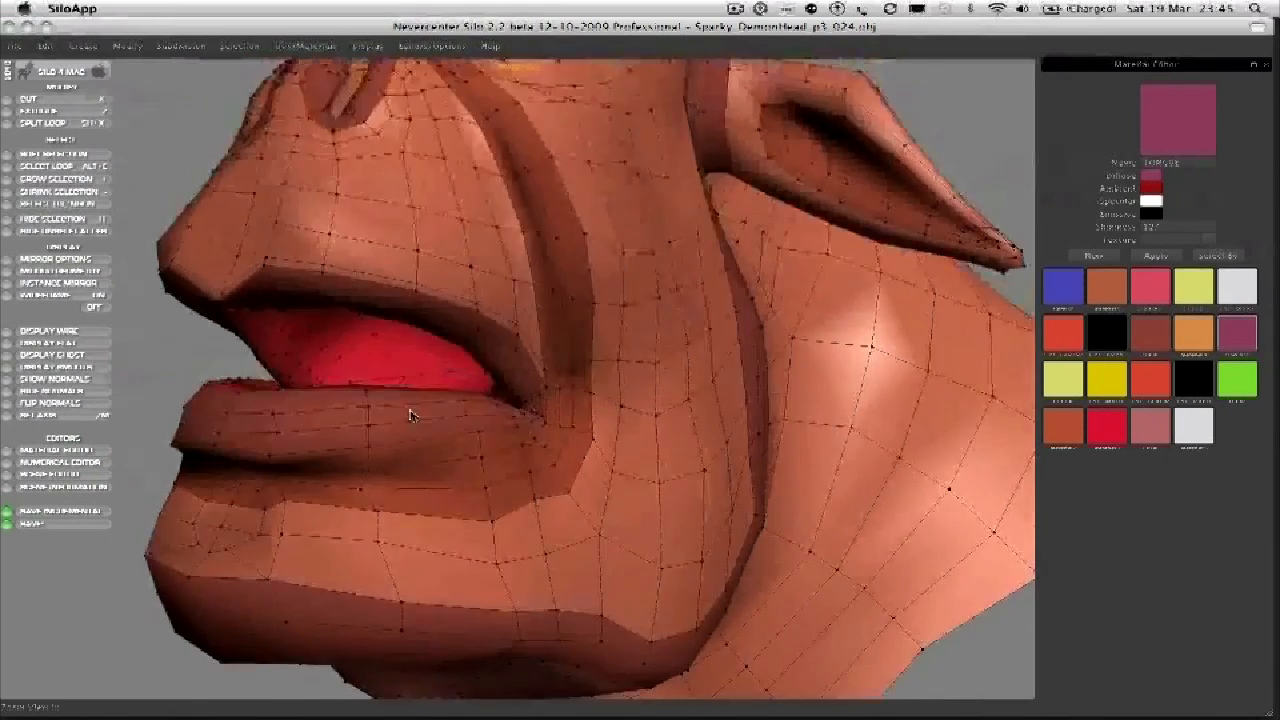
{"action": "left_click_drag", "start_coordinate": [410, 414], "coordinate": [504, 260]}
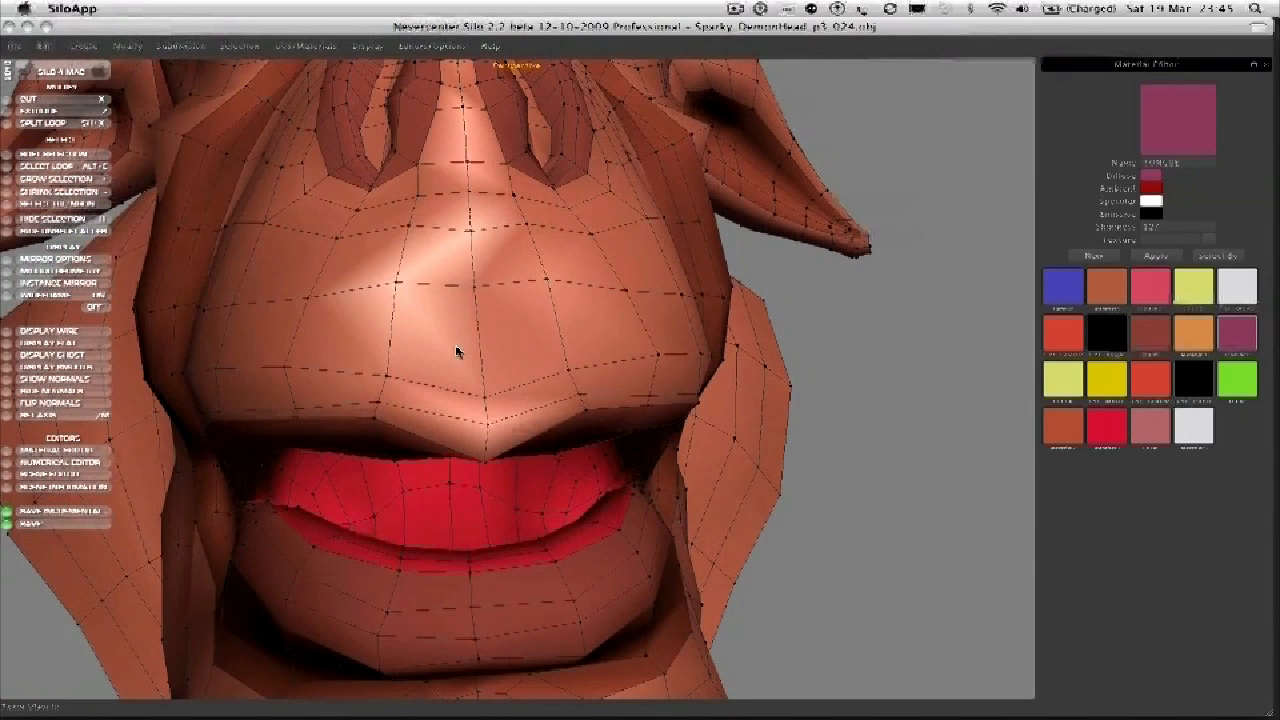
{"action": "left_click", "coordinate": [470, 344]}
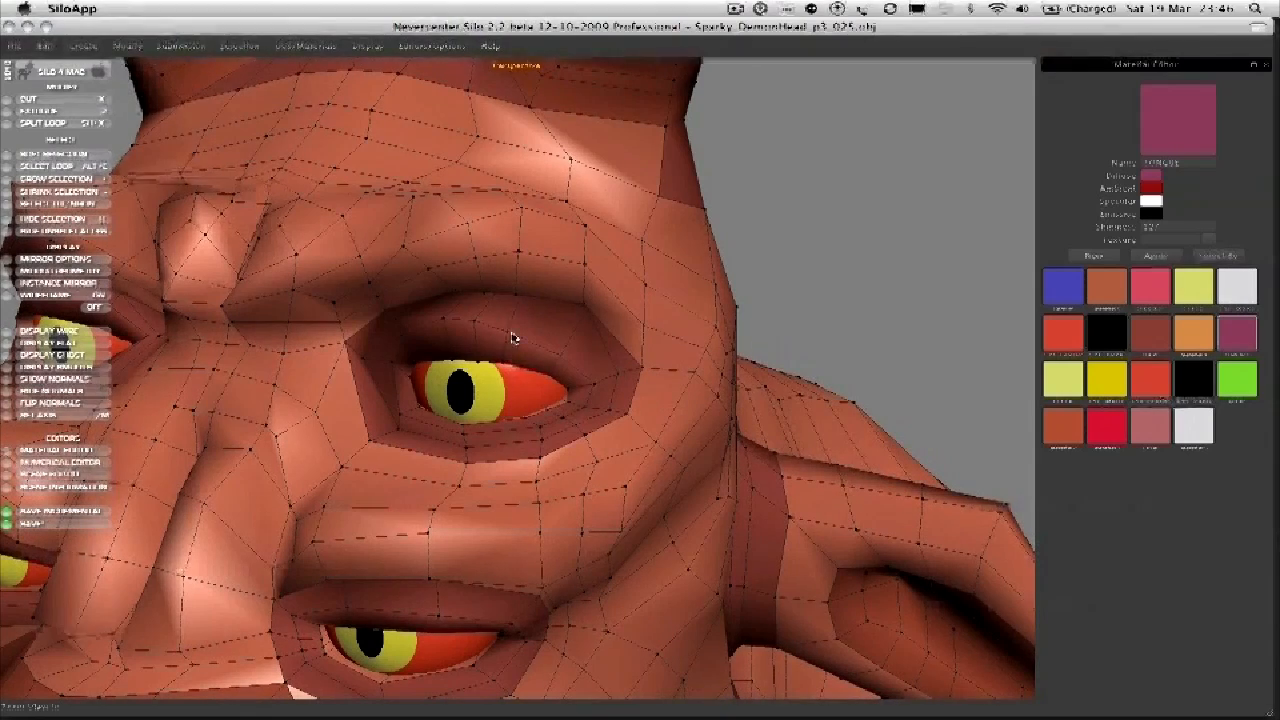
Select the edge just above the eye for the eyelid support loop
{"action": "left_click", "coordinate": [512, 338]}
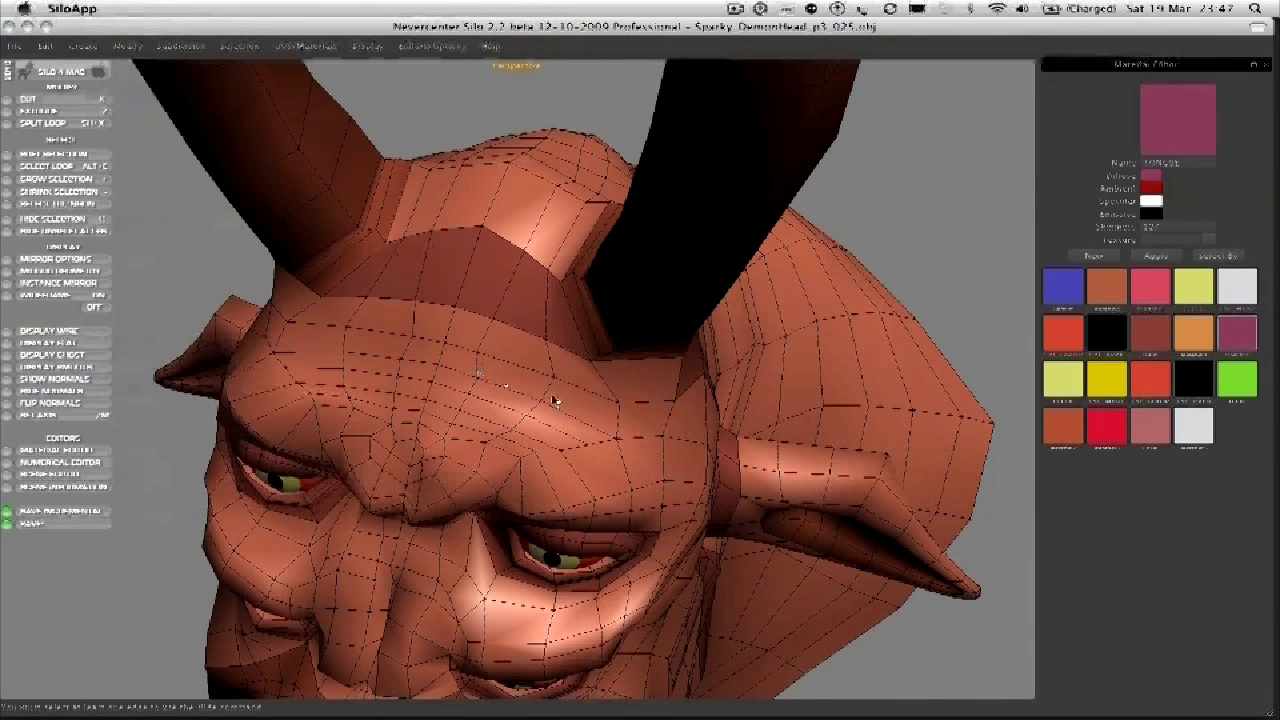
Select two edges along the brow ridge between the horns for the brow loops
{"action": "left_click", "coordinate": [576, 404]}
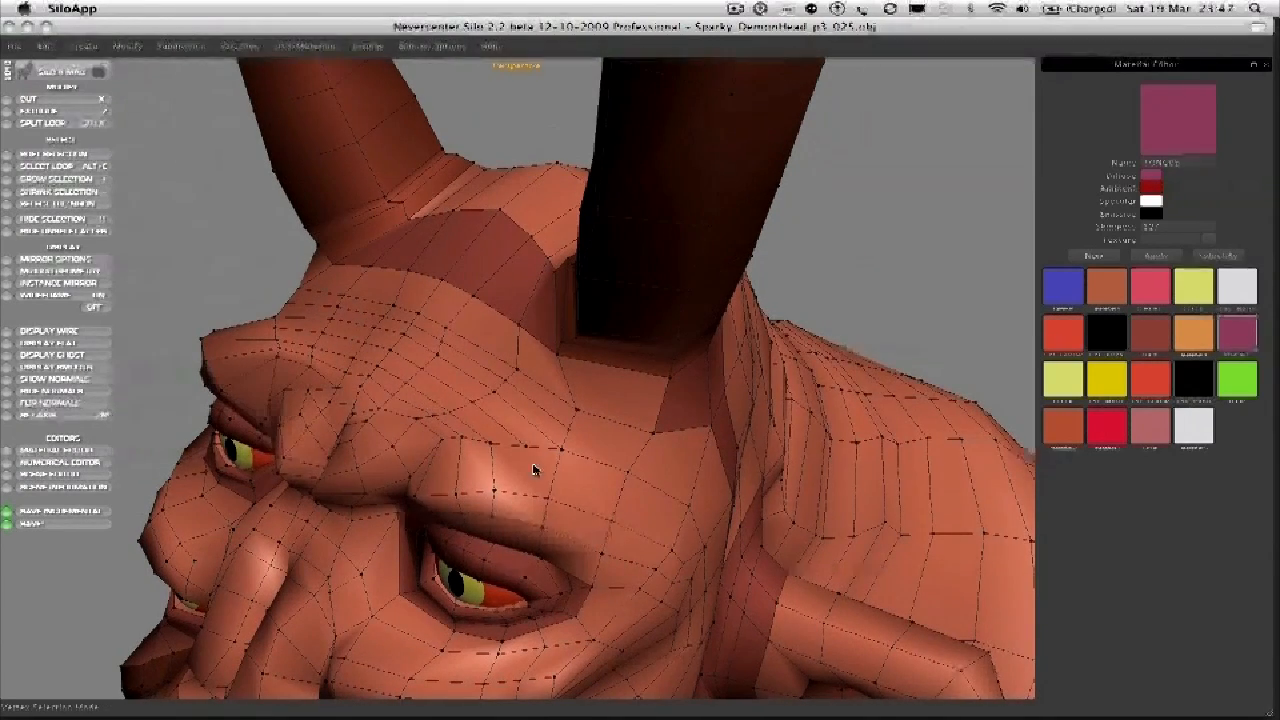
{"action": "left_click", "coordinate": [536, 470]}
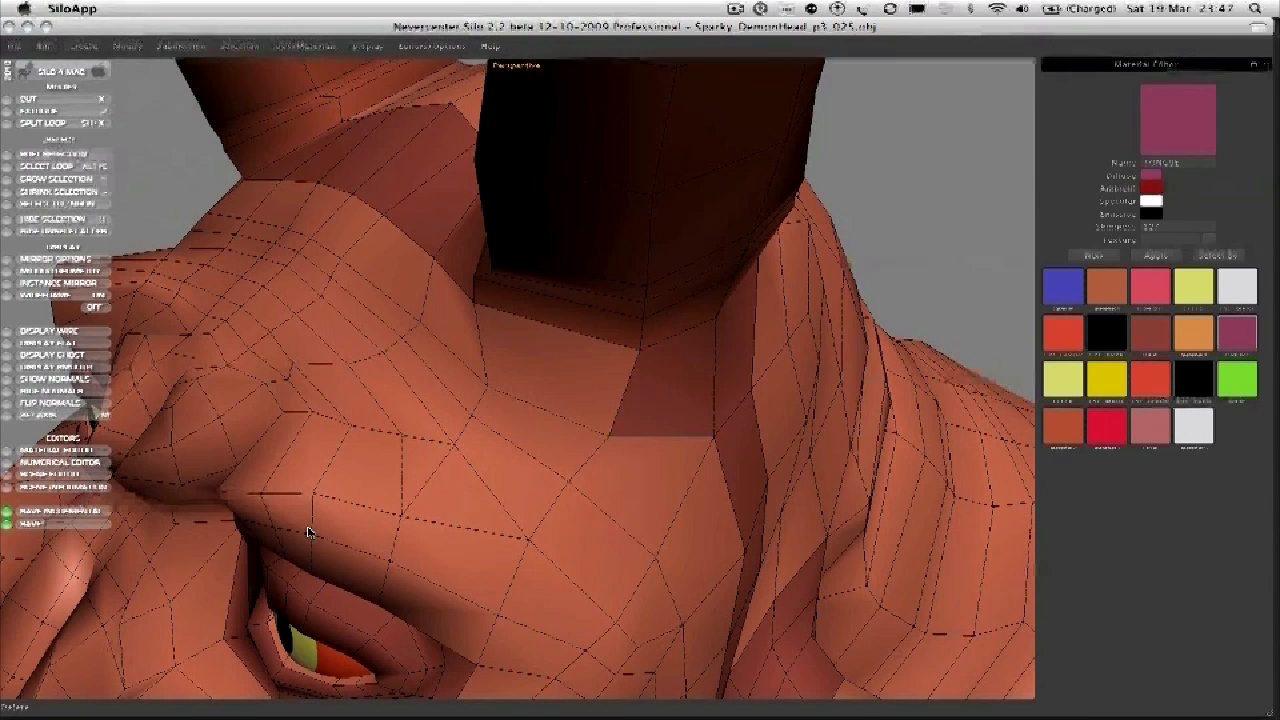
{"action": "mouse_move", "coordinate": [432, 498]}
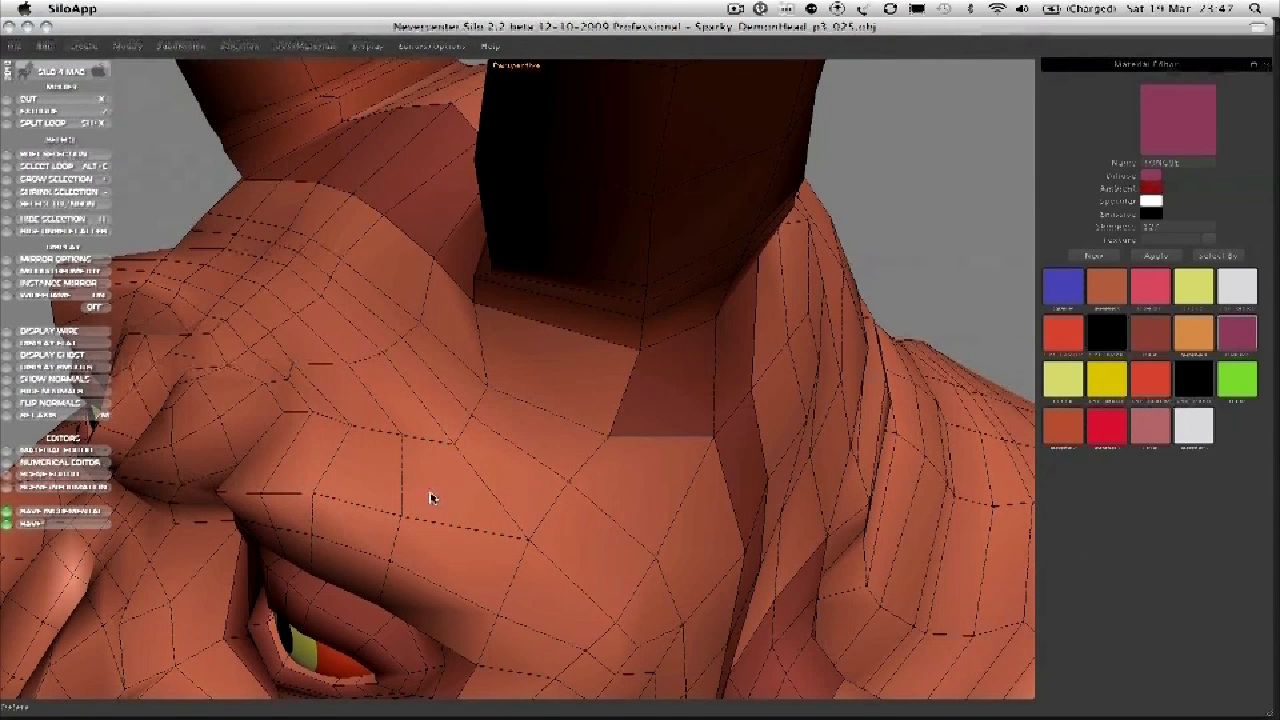